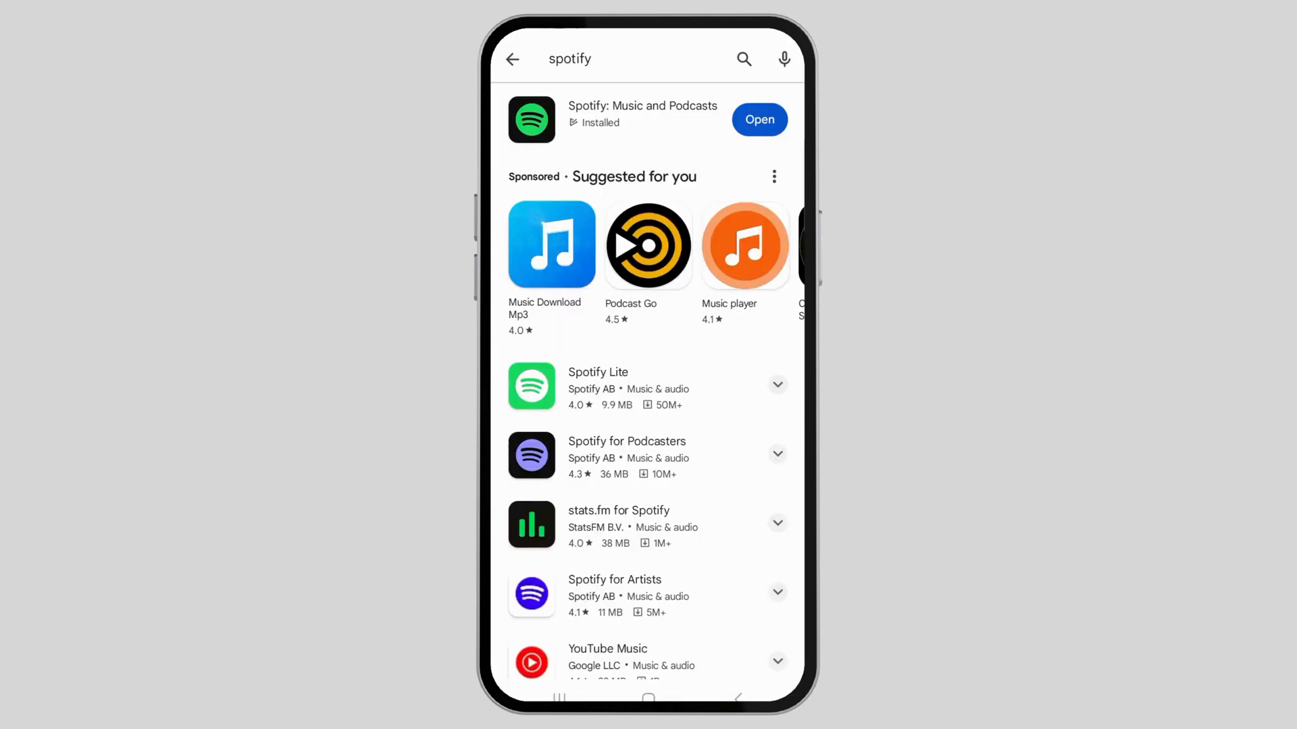
Search the Play Store for "we" and confirm WeChat shows as installed, not needing an update
click(612, 59)
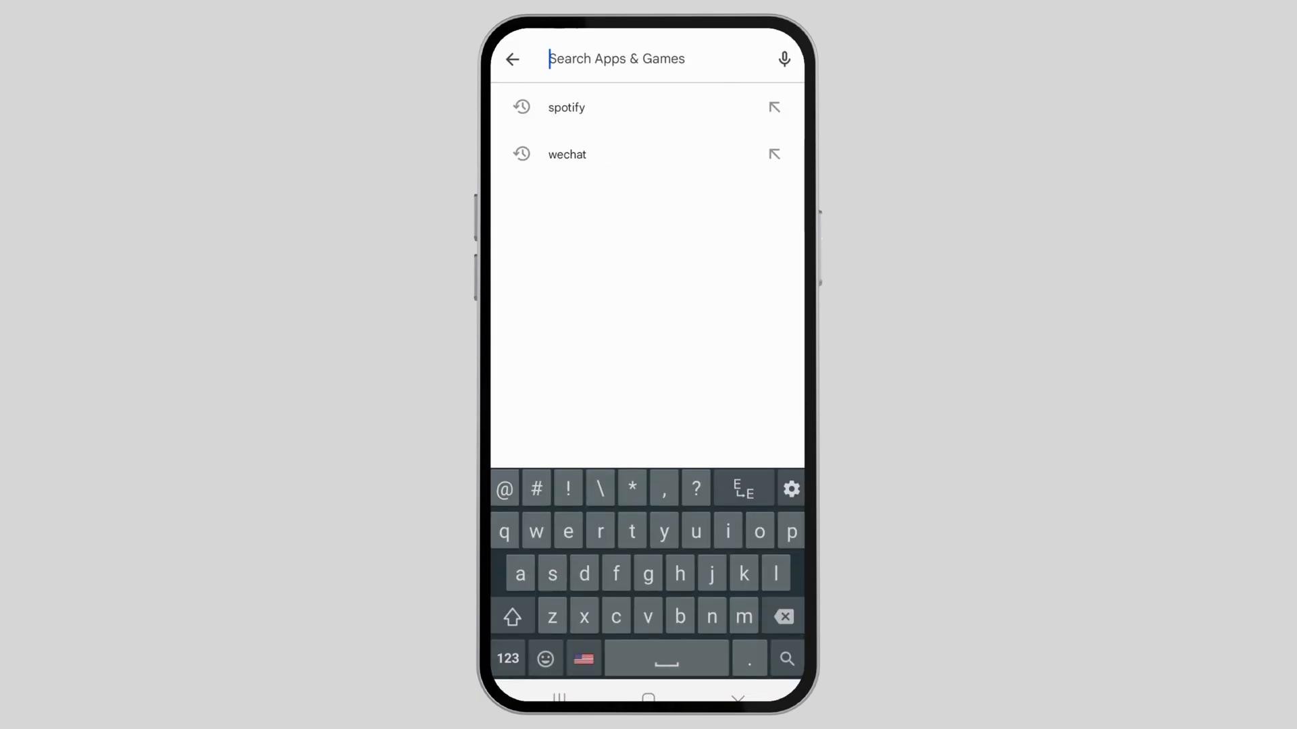
text(wechat)
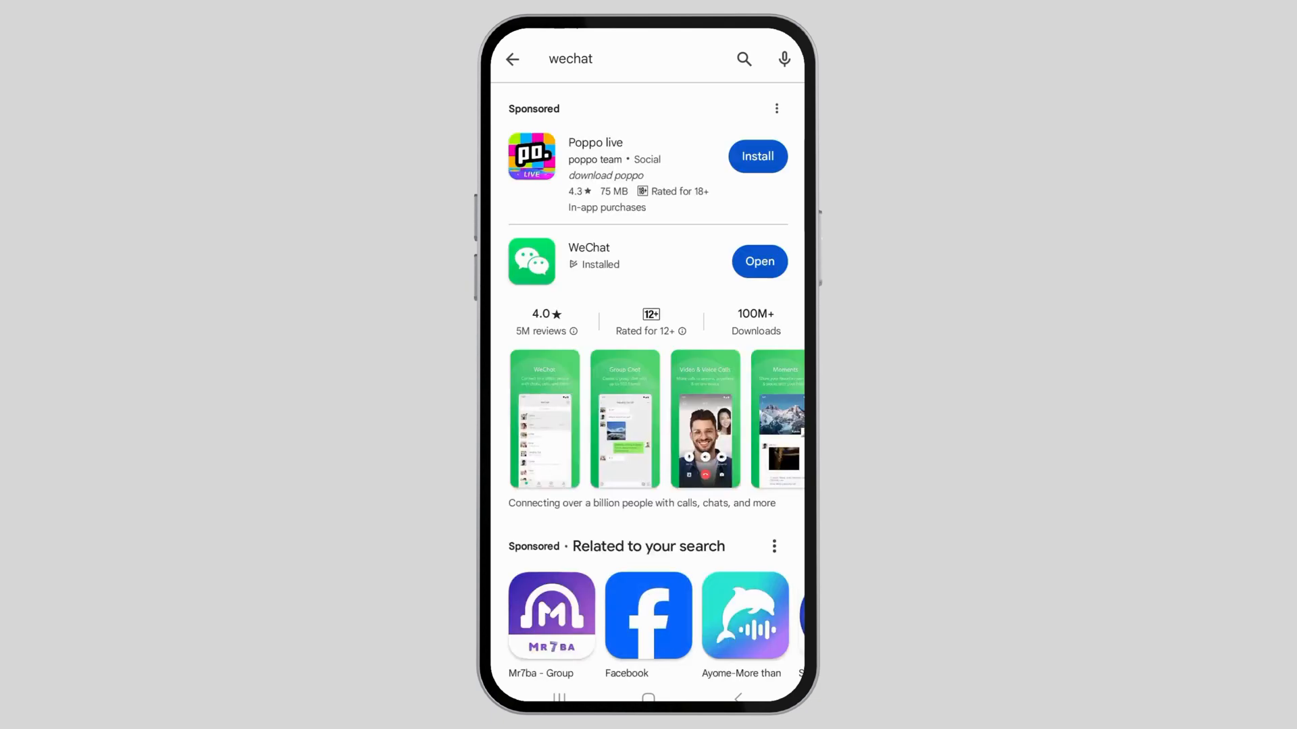
click(588, 247)
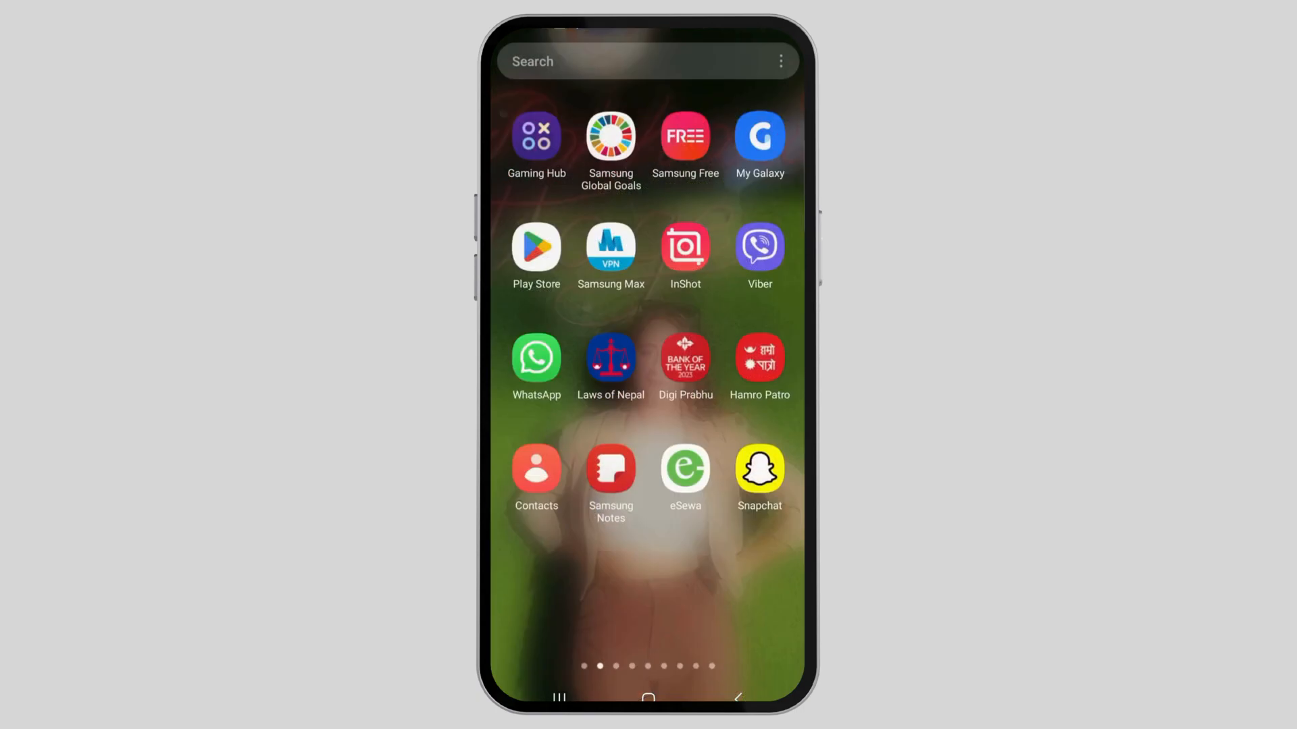
Swipe through the app drawer pages and open WeChat's App info page
scroll(left, 3)
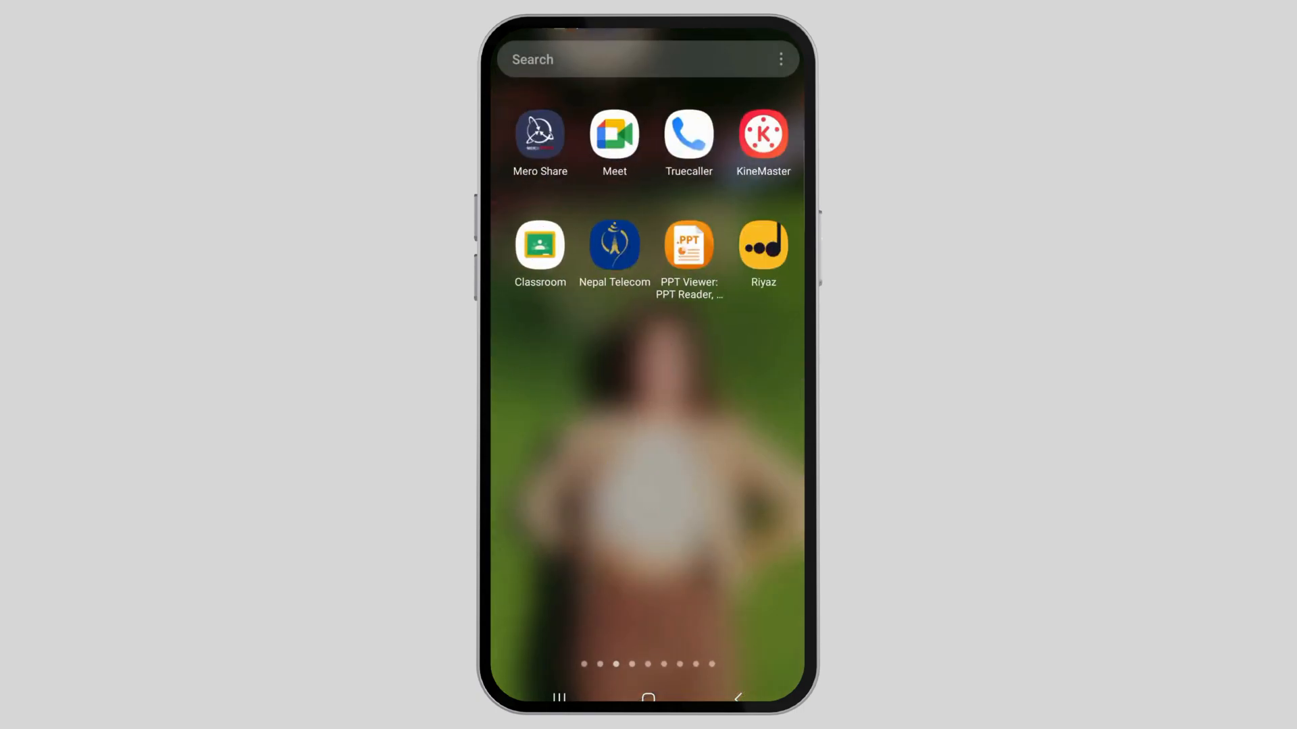
scroll(left, 3)
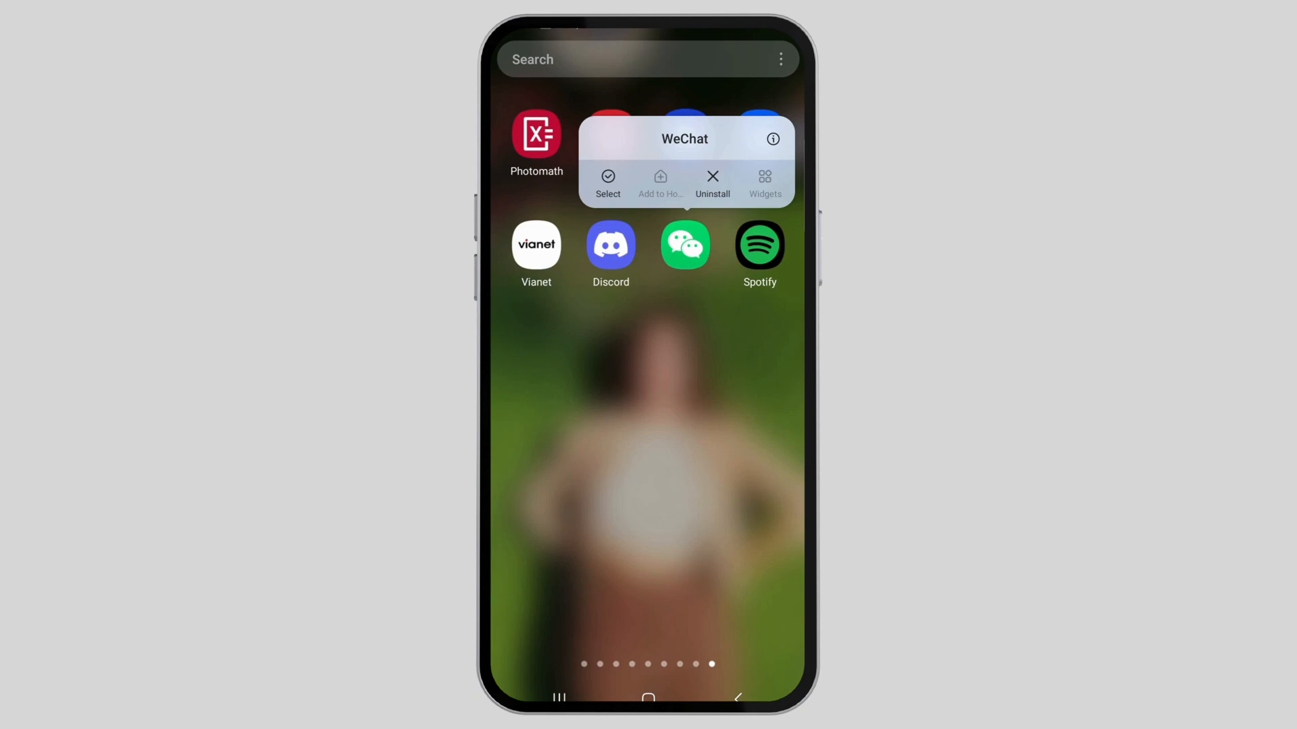
click(773, 137)
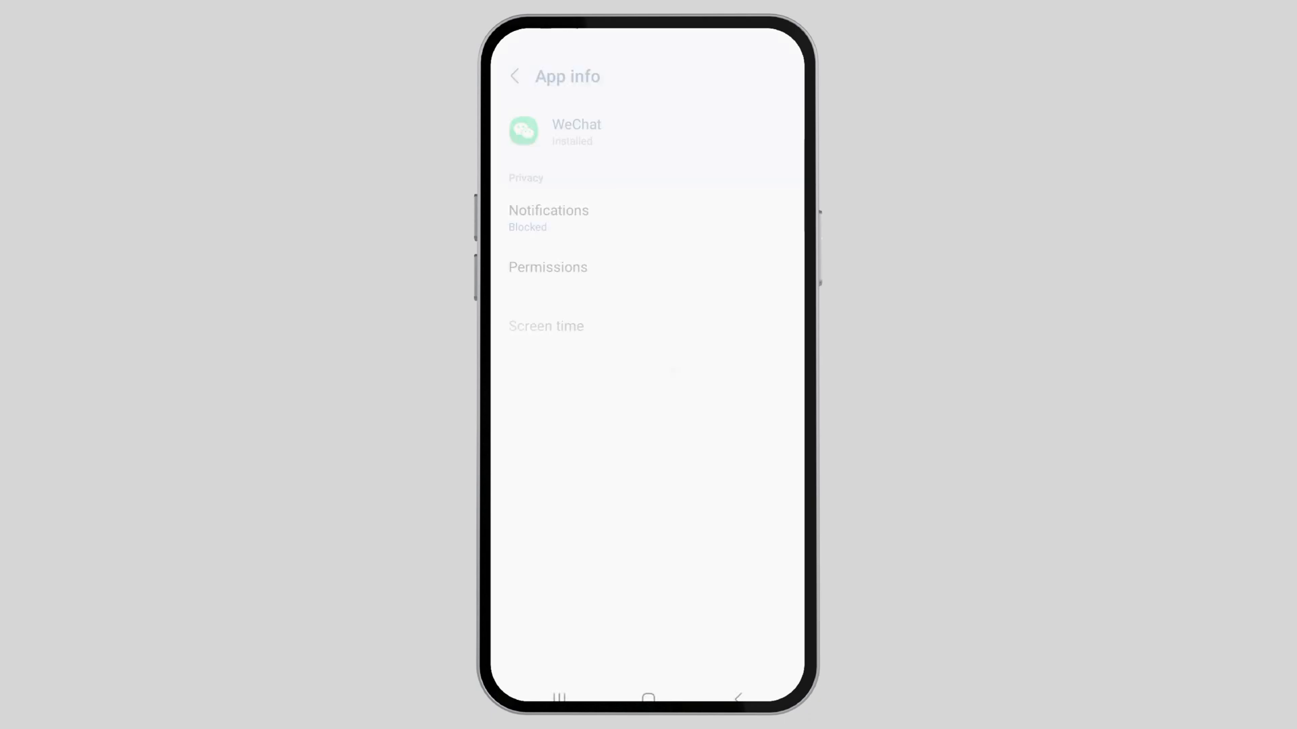
Scroll WeChat's App info page and open its Storage details
scroll(down, 3)
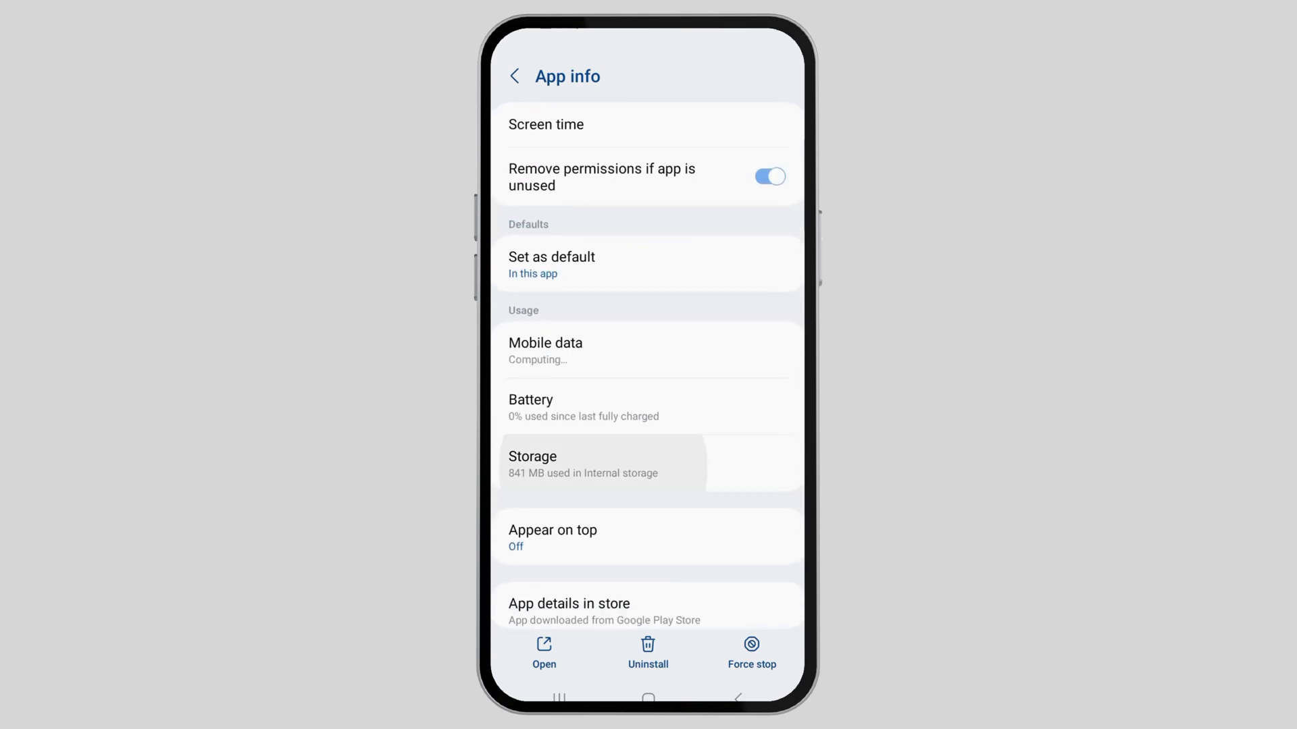
click(582, 464)
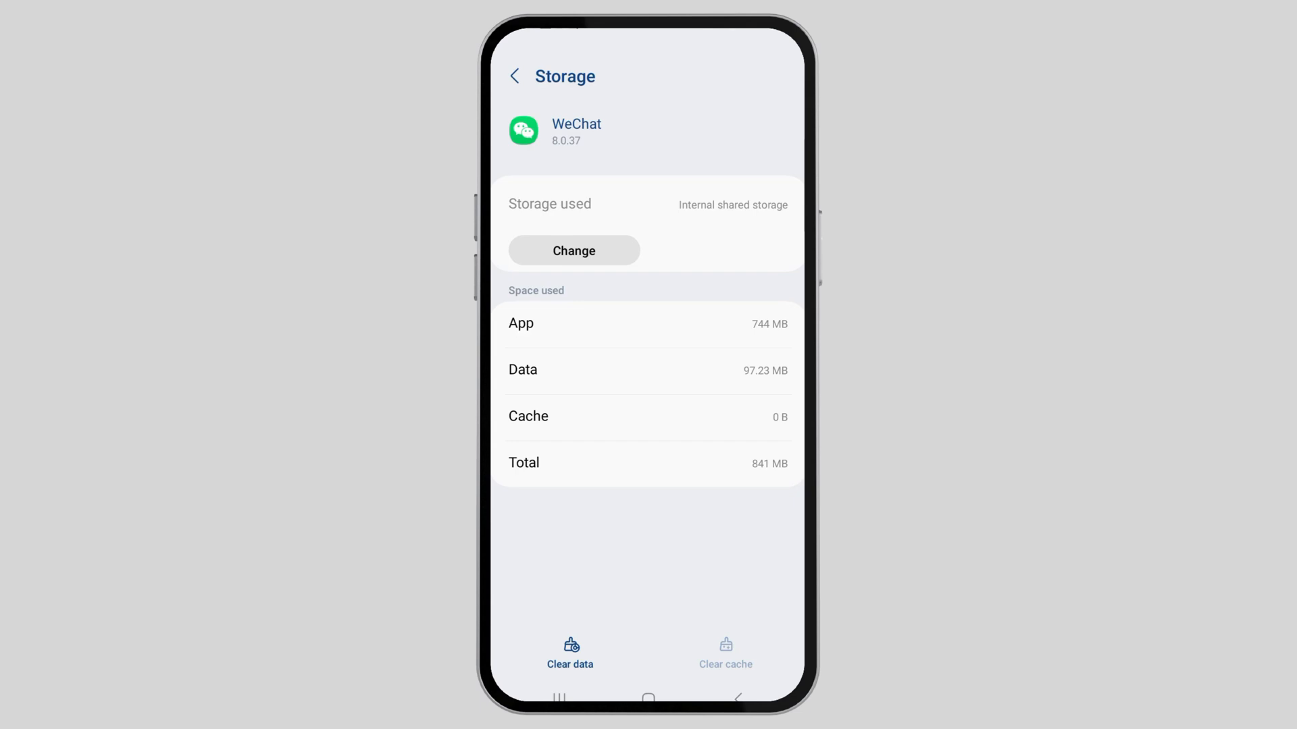
Clear WeChat's app data and confirm the deletion, leaving Data at 0 B
click(570, 652)
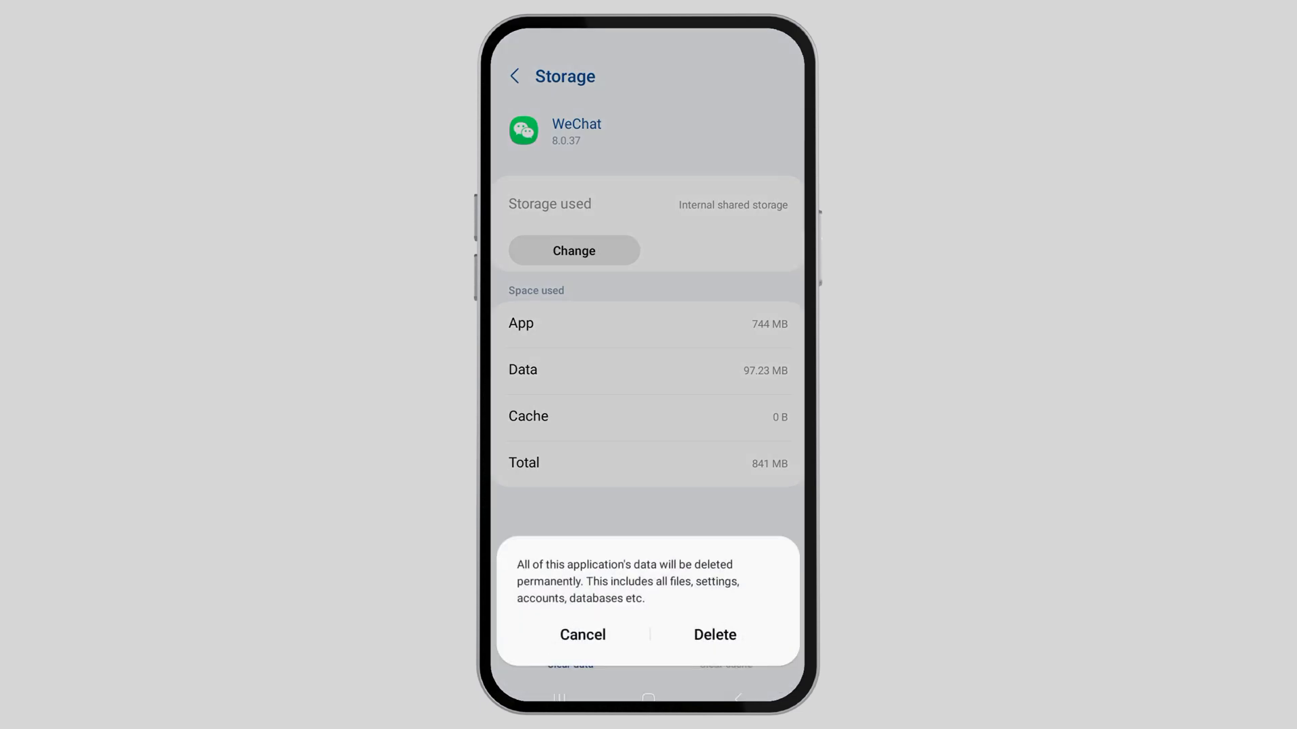
click(714, 635)
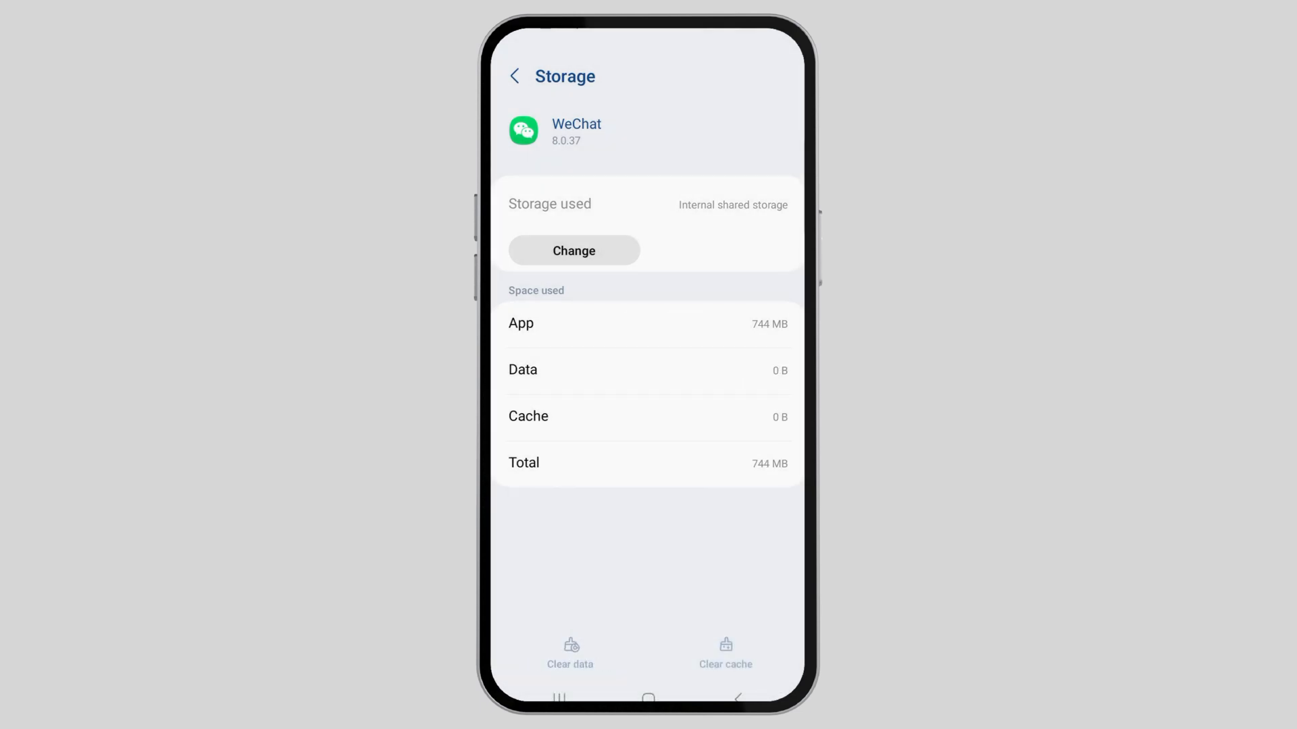